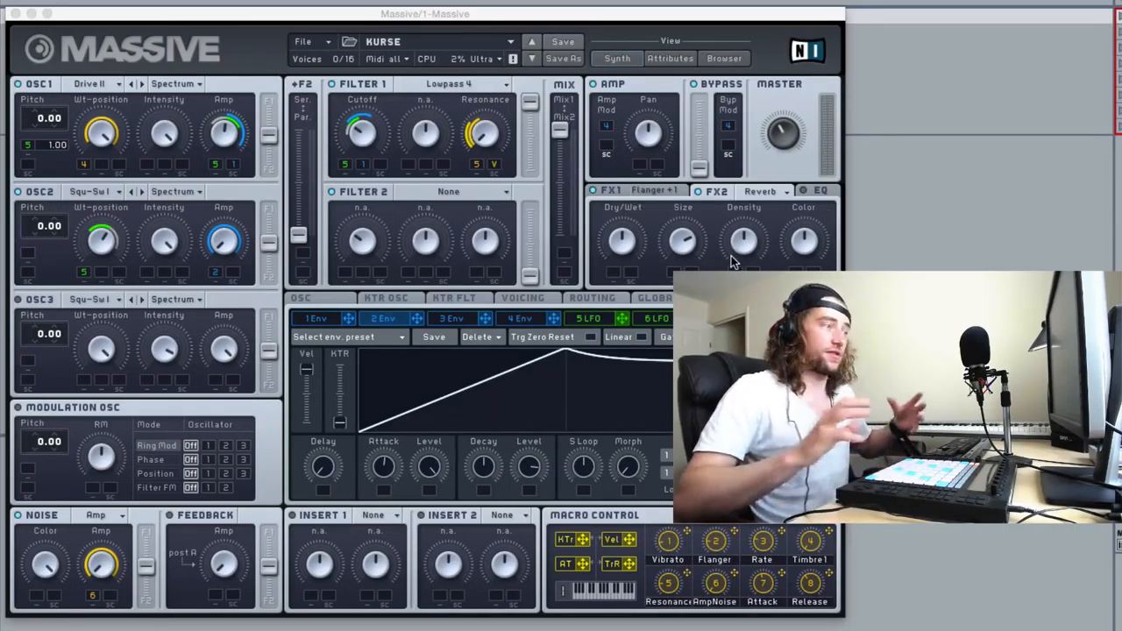
Step: Show the Voicing panel with the patch's polyphony, unison and trigger options
left_click(522, 299)
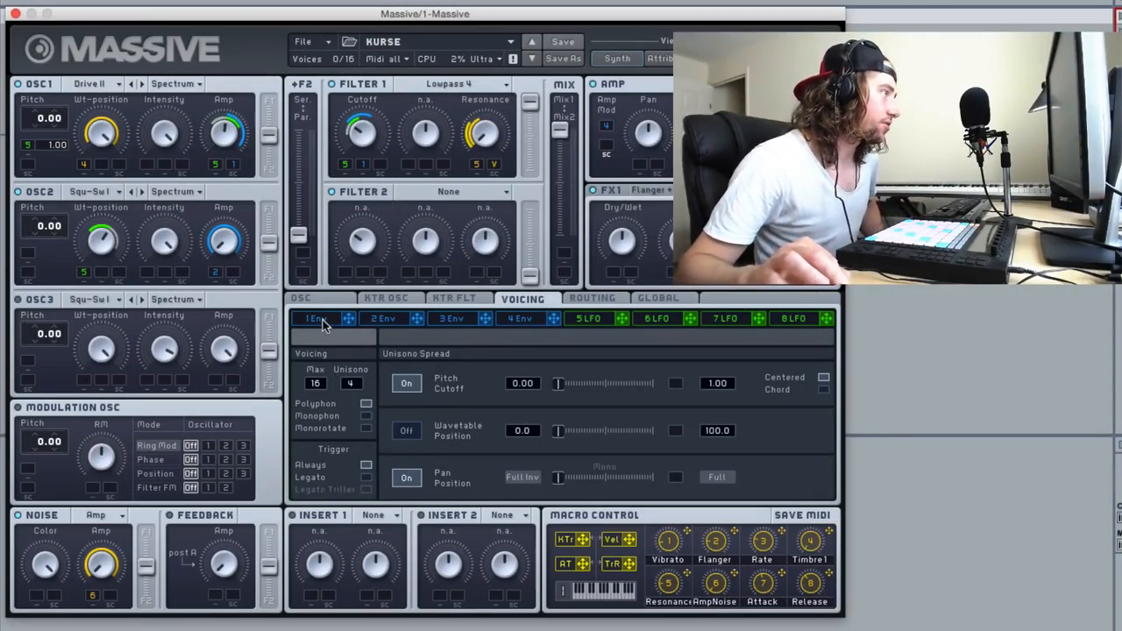
Step: Compare envelopes 2 and 1, ending on the envelope with the long sustained plateau
left_click(382, 319)
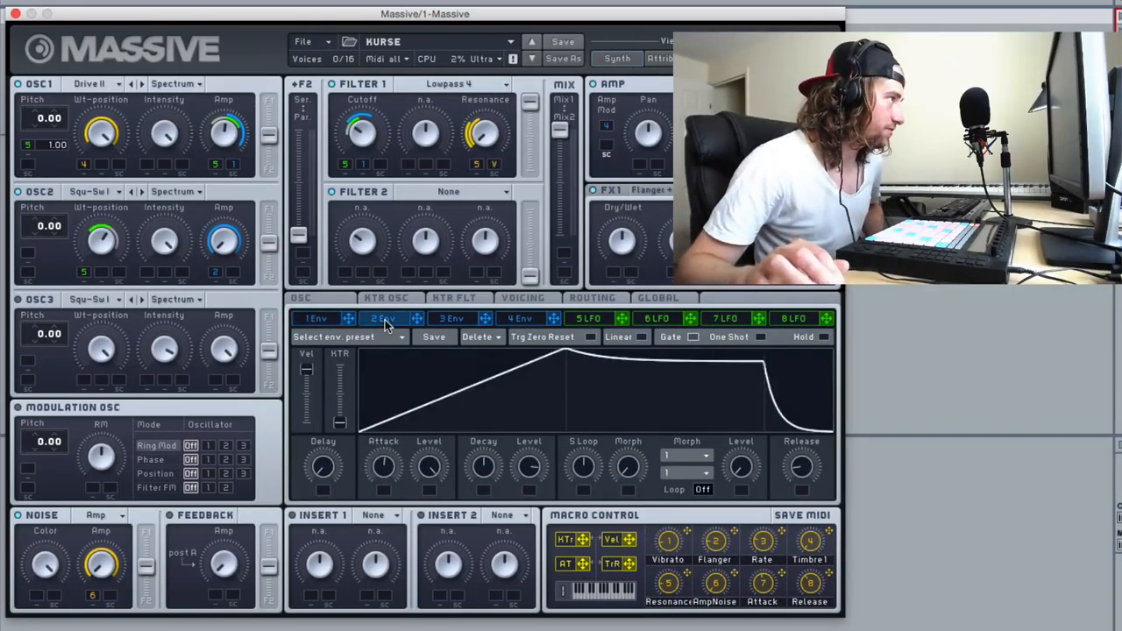
left_click(315, 320)
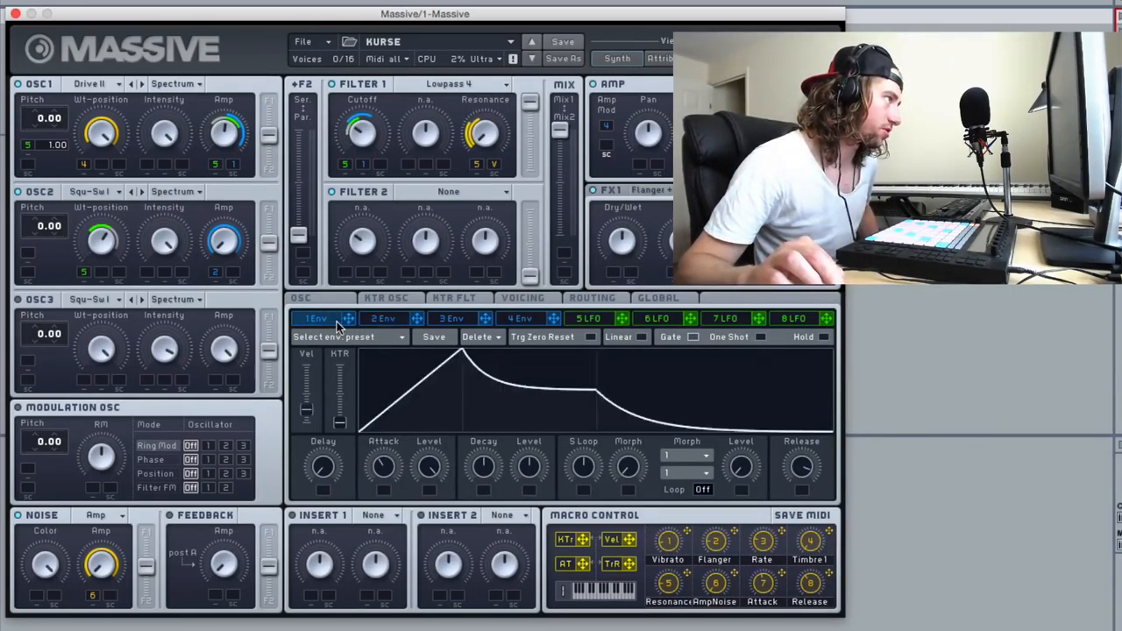
left_click(382, 319)
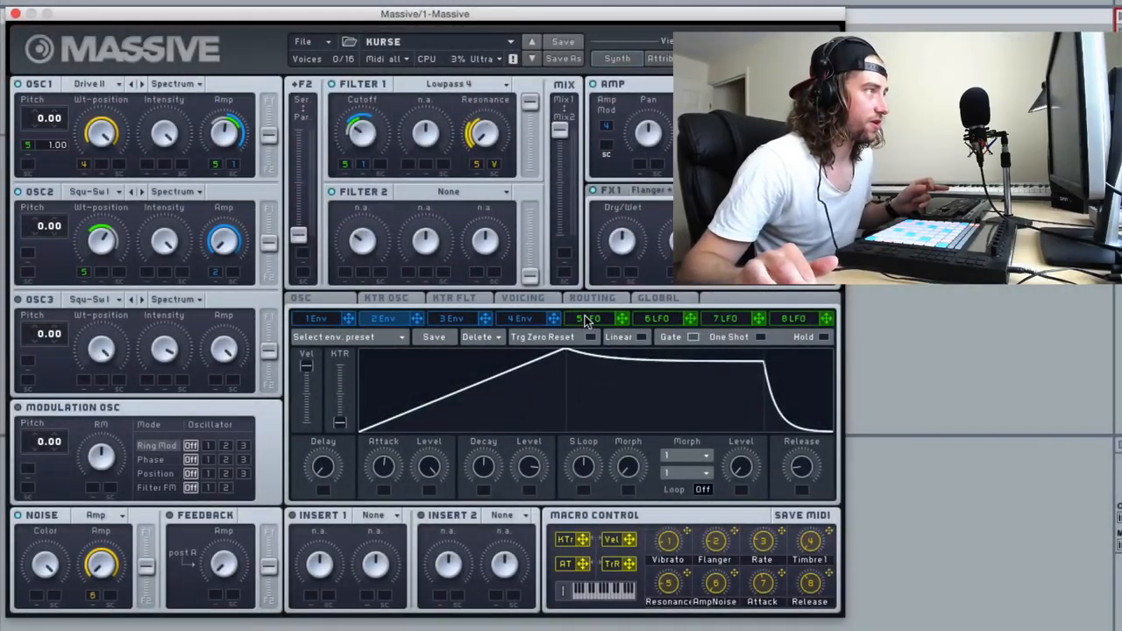
Step: Show LFO 5 with its slow rate and sine-shaped curve
left_click(589, 319)
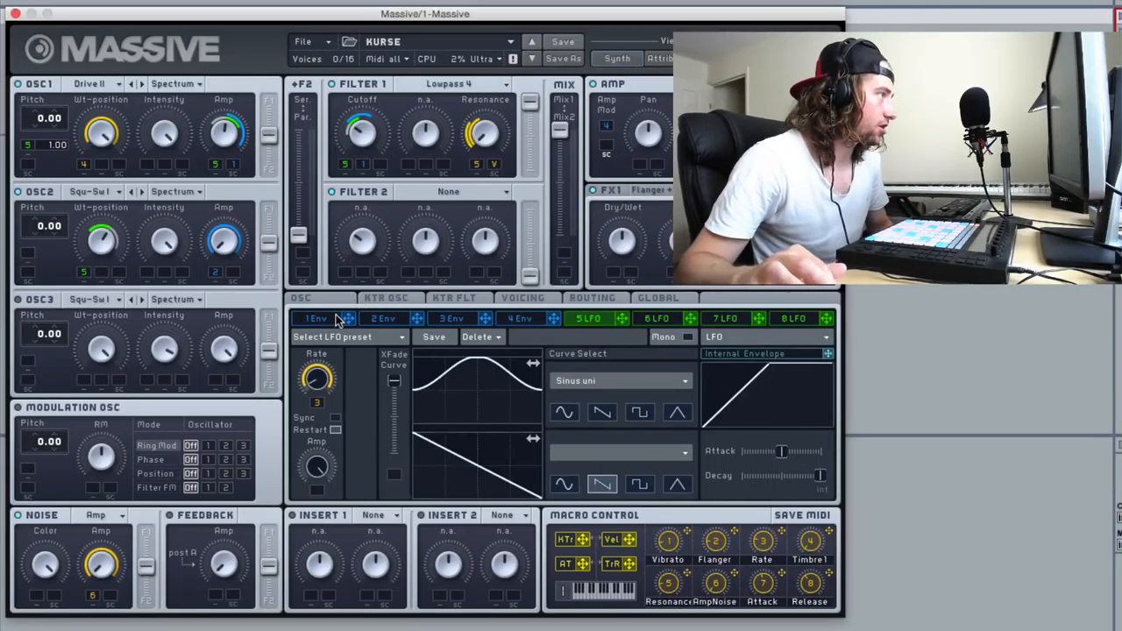
Step: Return to envelope 1 with its sharp attack peak and decaying tail
left_click(317, 320)
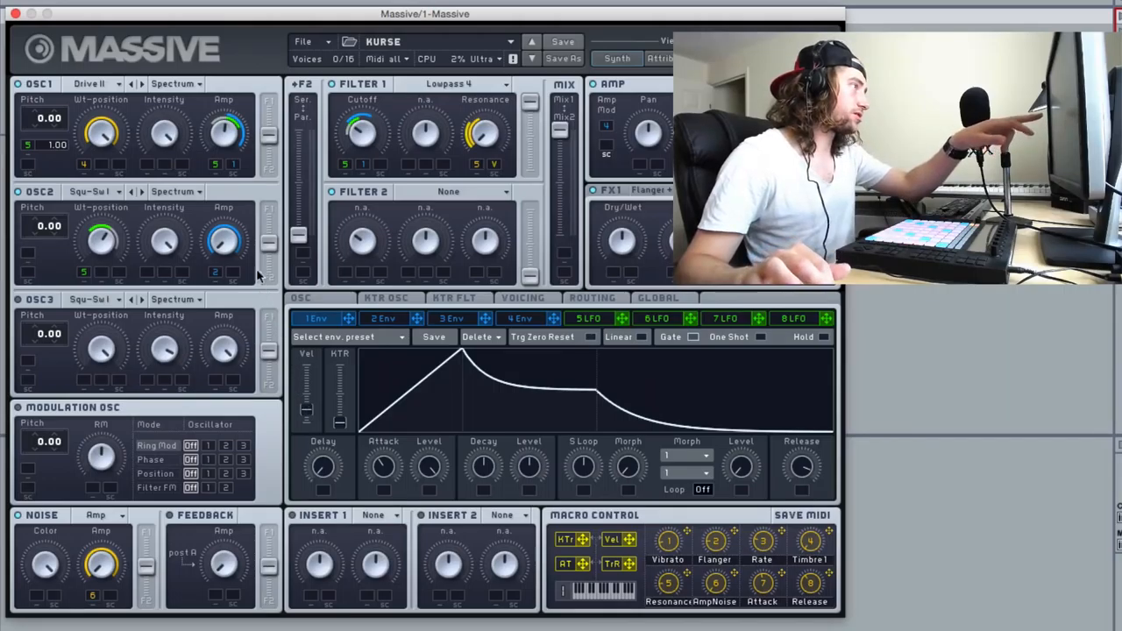
mouse_move(232, 167)
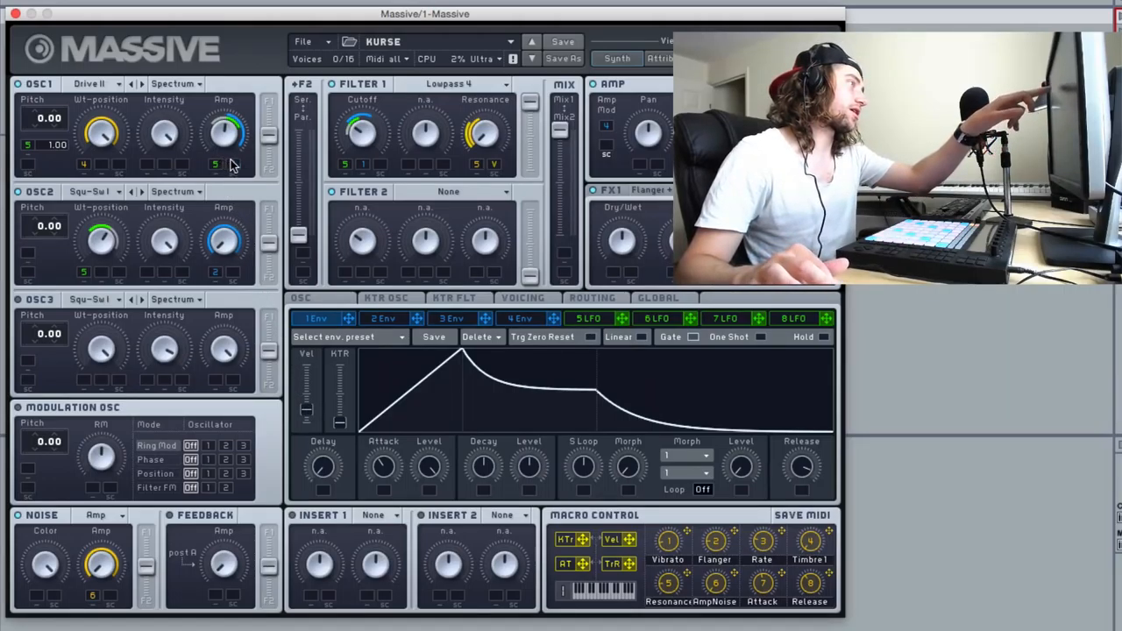